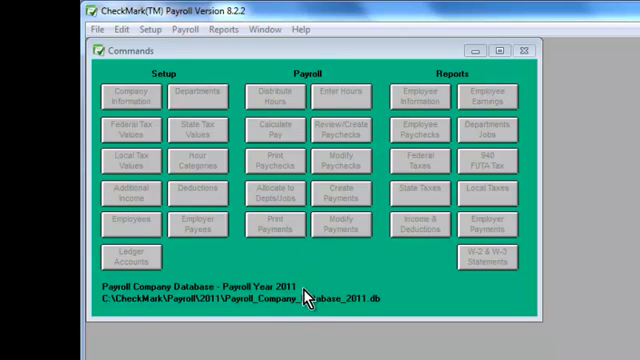
Start a new company via File > New Company, reaching the copy-setup-data prompt
click(96, 32)
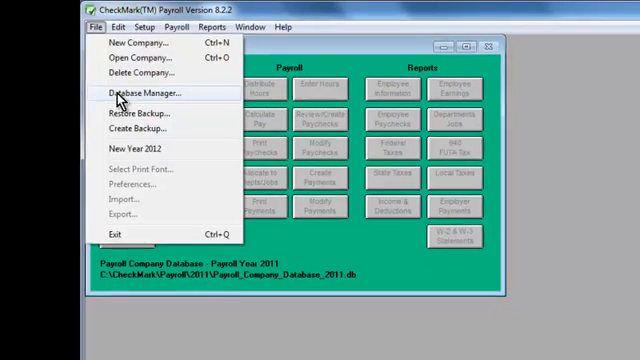
click(144, 94)
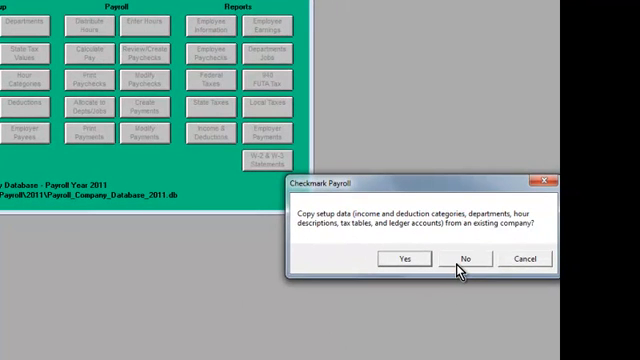
Decline copying setup data, name the company 'Sample Company', and close Company Information
click(464, 260)
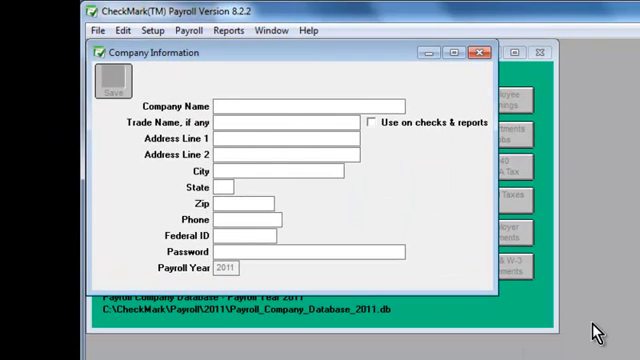
text(Sam)
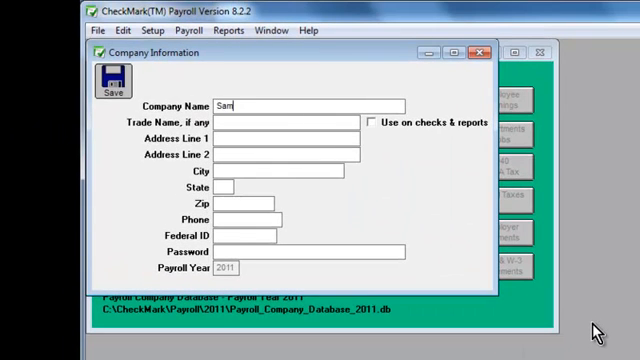
text(ple Compa)
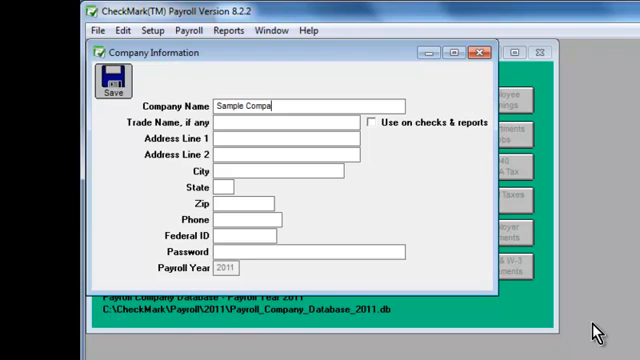
text(ny)
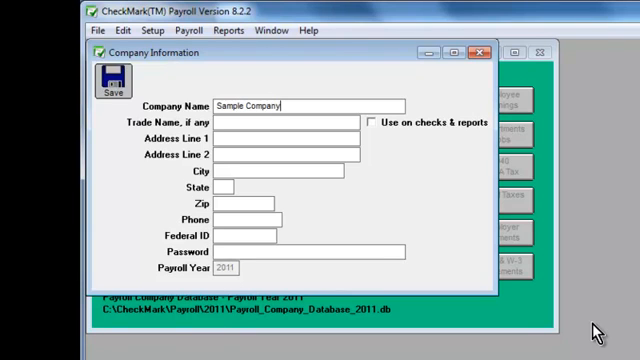
mouse_move(382, 244)
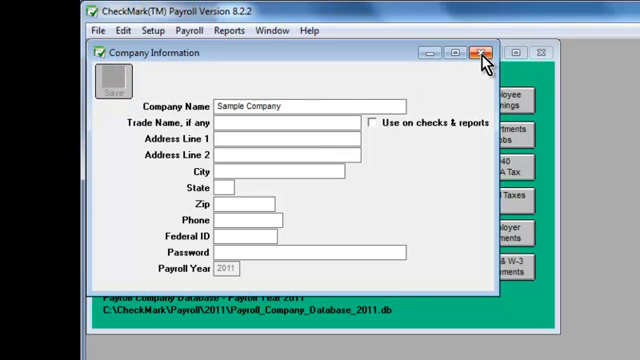
click(484, 52)
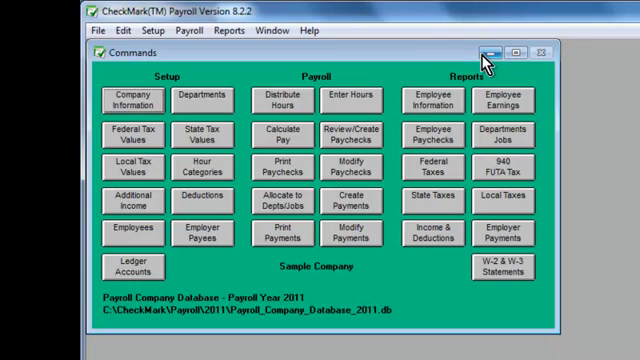
mouse_move(284, 76)
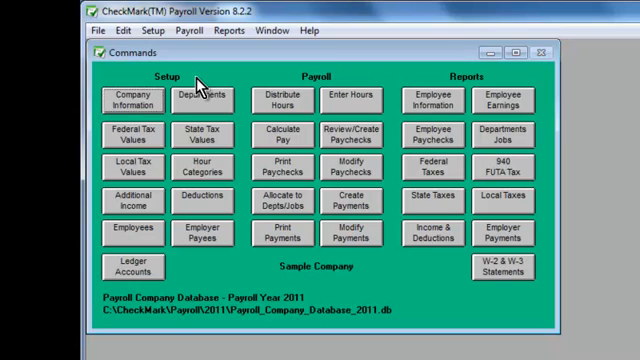
mouse_move(408, 80)
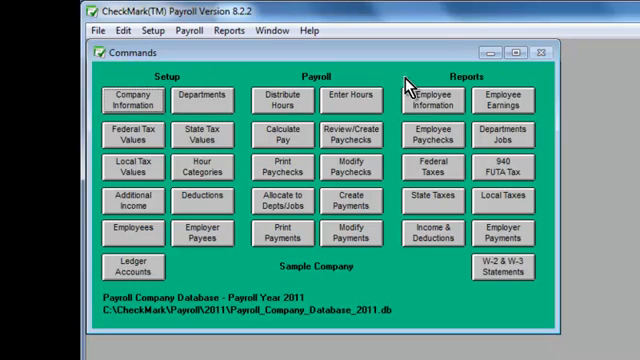
mouse_move(244, 96)
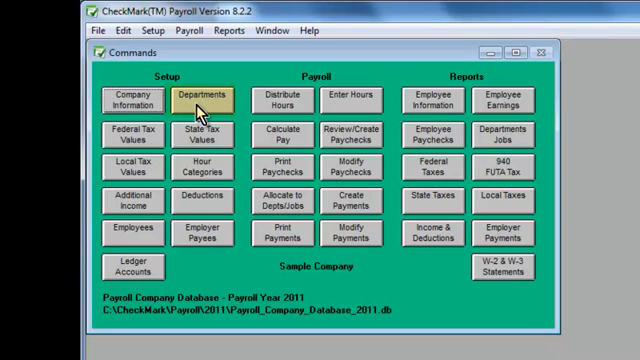
Add the two departments Admin and Sales, then close the Departments window
click(196, 100)
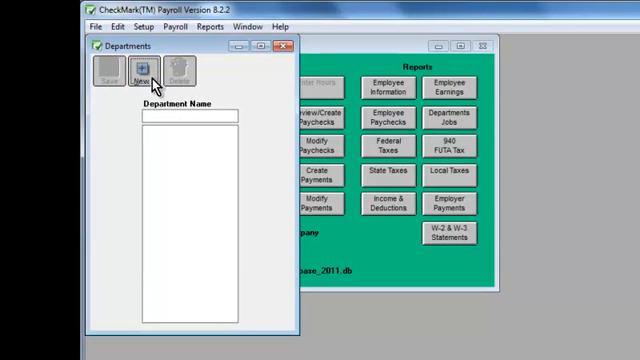
click(140, 72)
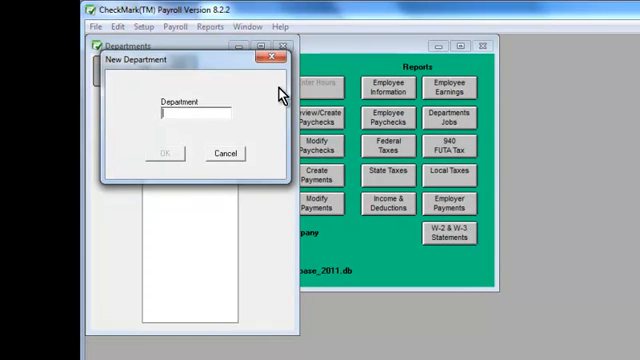
text(Adm)
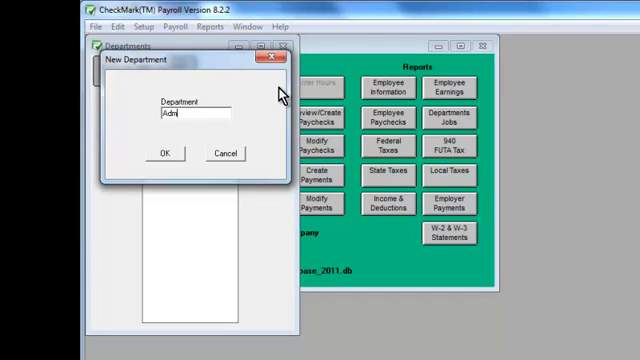
click(168, 152)
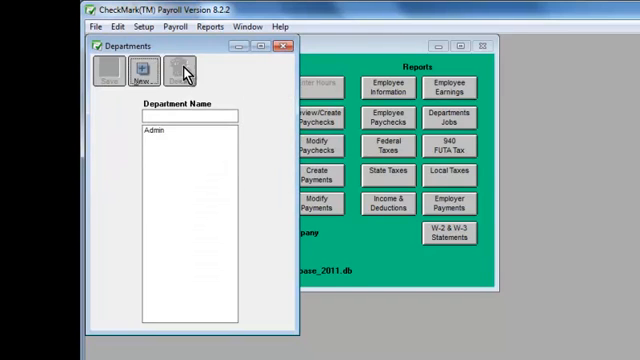
click(138, 68)
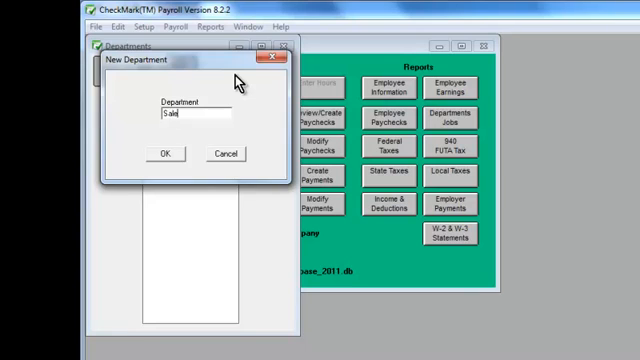
click(160, 152)
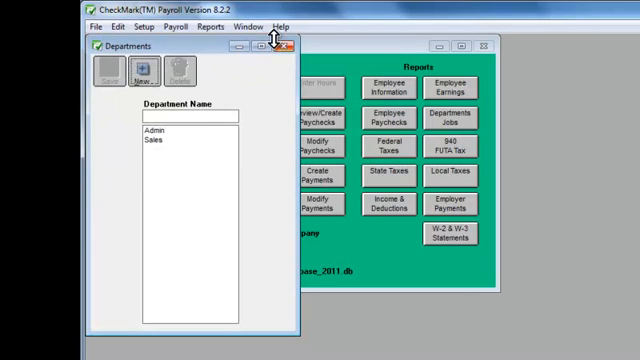
click(288, 44)
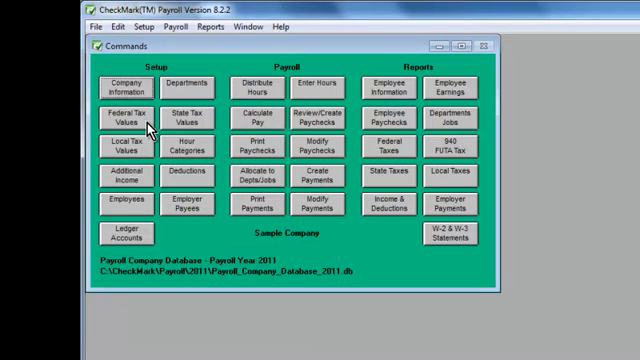
Bring up Federal Tax Values and load the 2011 federal figures
click(124, 112)
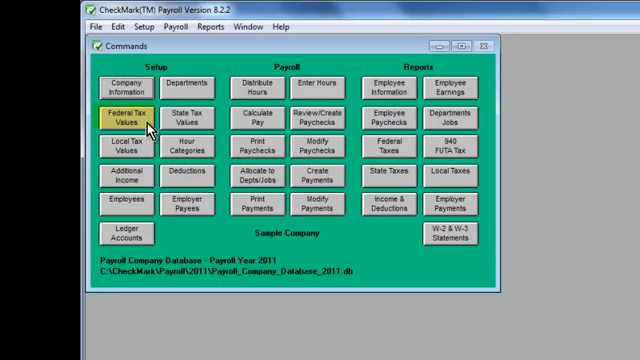
mouse_move(132, 120)
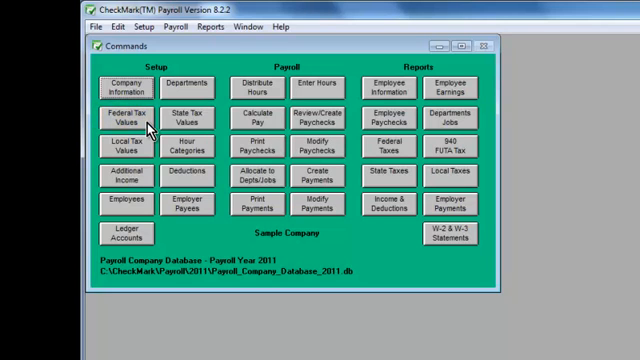
click(132, 114)
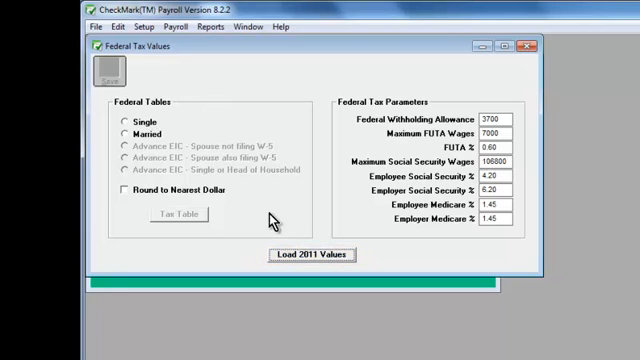
click(312, 252)
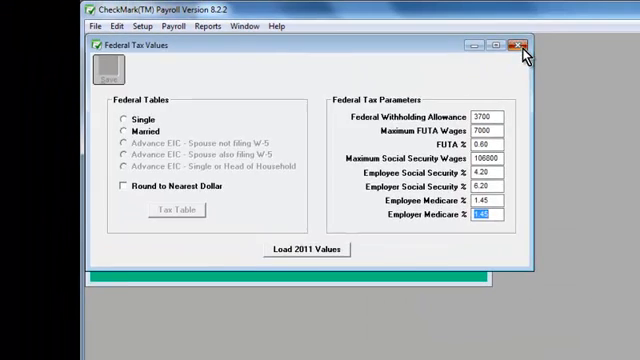
Close federal tax values and add the California (CA) state tax tables
click(524, 44)
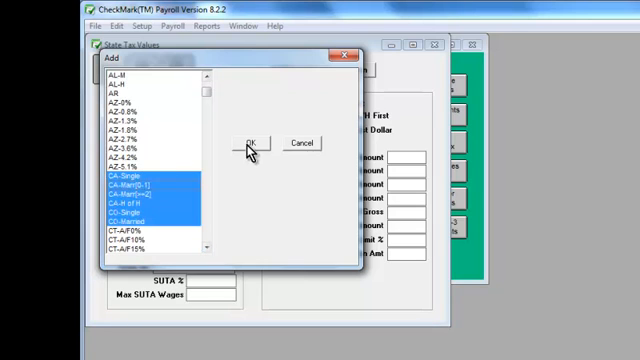
click(252, 140)
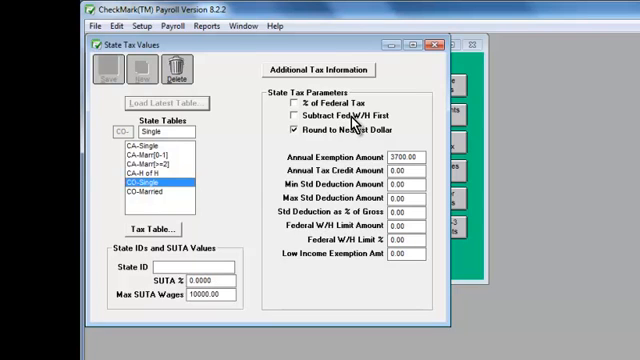
mouse_move(400, 78)
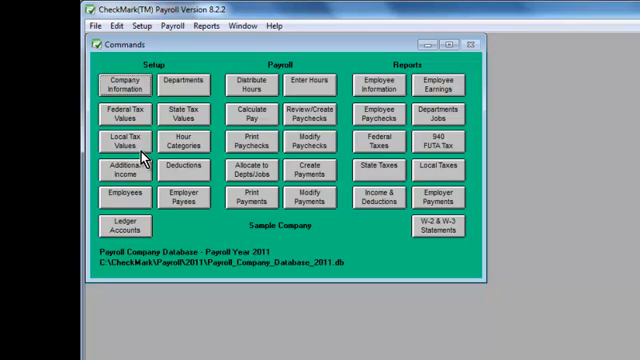
Add Denver-CO to the company's local tax values
click(140, 136)
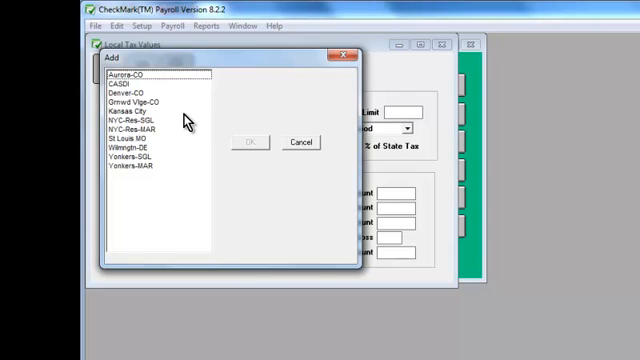
click(120, 100)
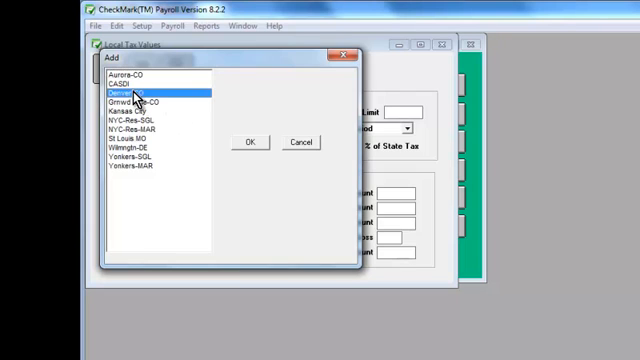
click(120, 84)
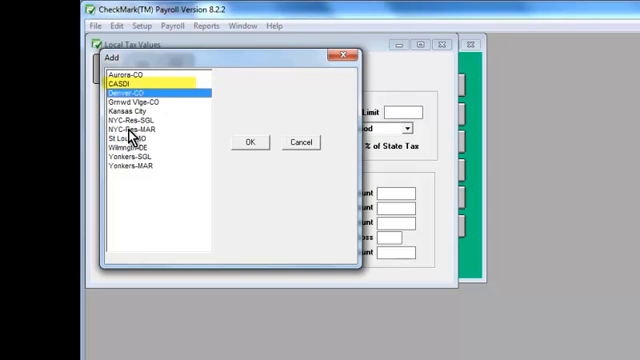
click(136, 88)
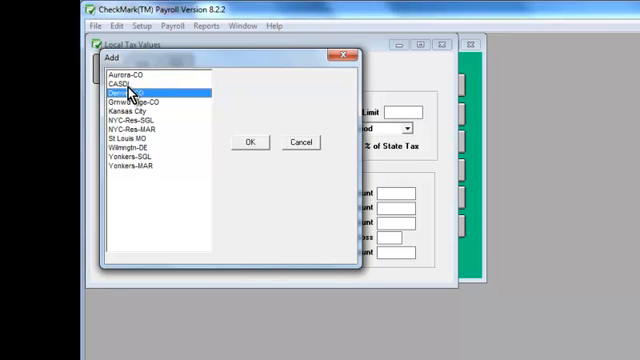
click(250, 140)
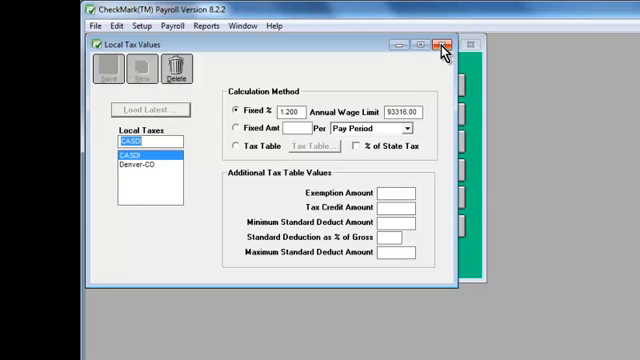
Add the predefined hour categories Regular, Overtime, Sick and Vacation
click(446, 44)
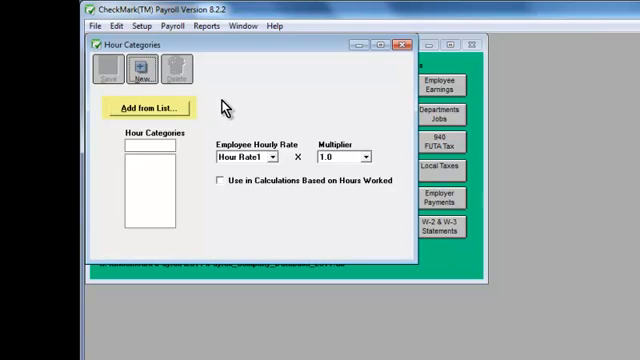
click(160, 108)
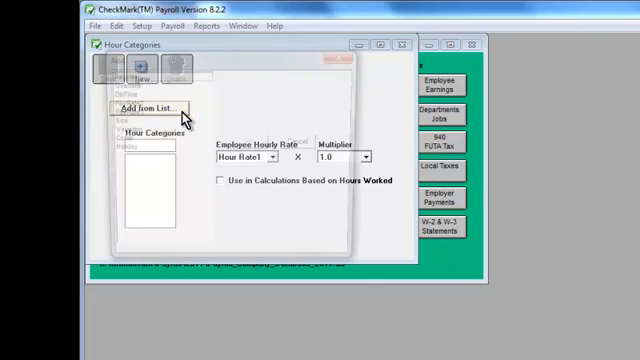
click(150, 104)
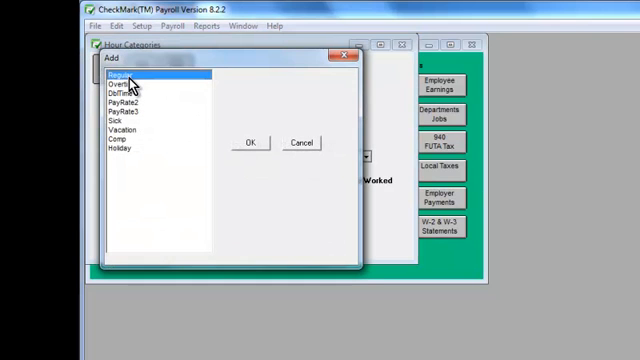
click(120, 84)
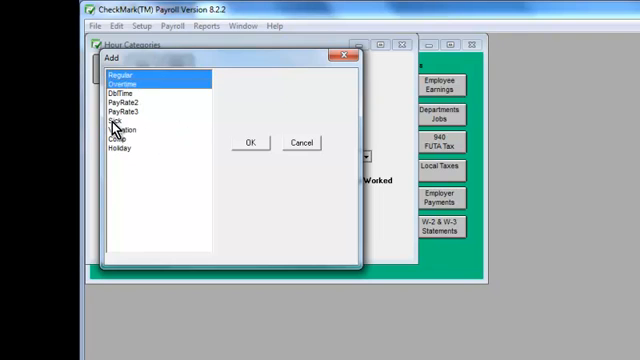
click(120, 130)
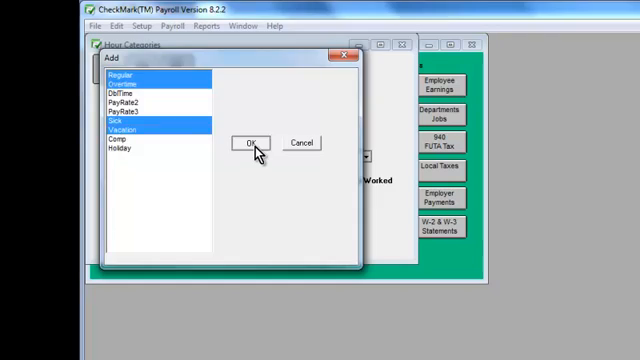
click(248, 142)
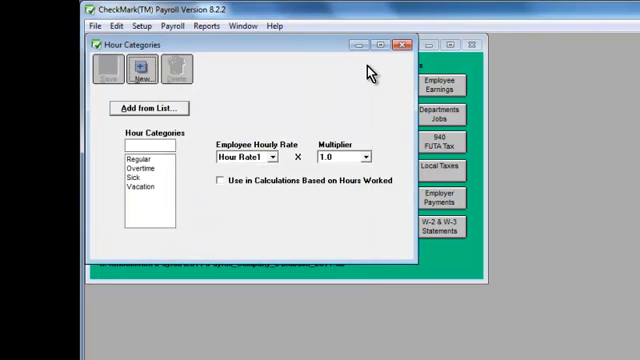
In Additional Income, select Mileage from the predefined income types list
click(404, 44)
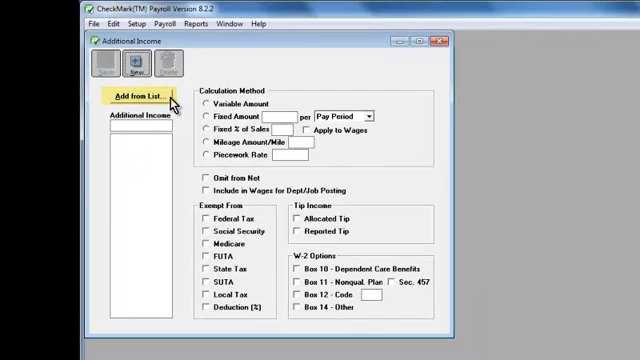
click(136, 96)
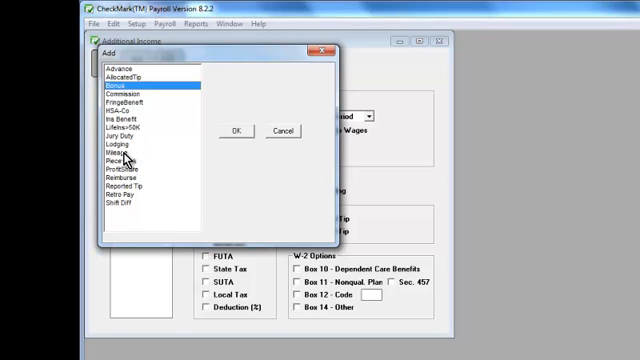
click(122, 152)
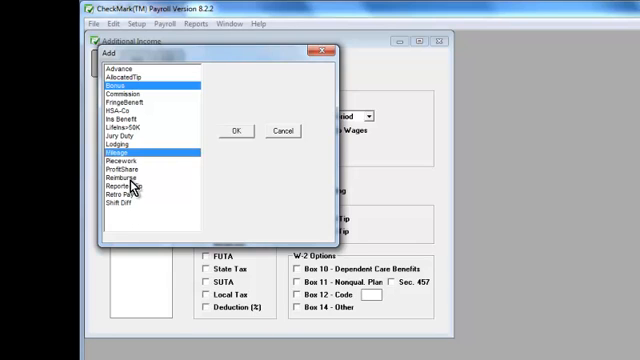
Add the ChildSupport, Garnishment and Medical Ins deductions and close the deductions setup
click(236, 132)
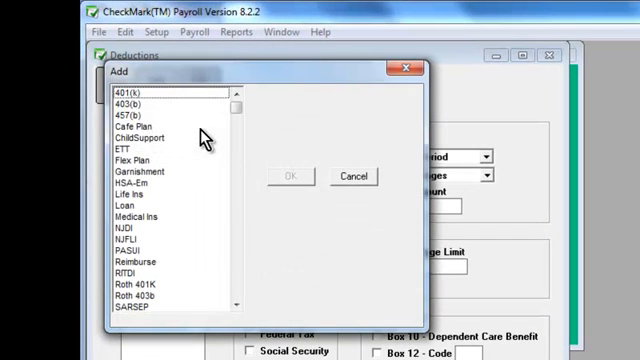
mouse_move(150, 152)
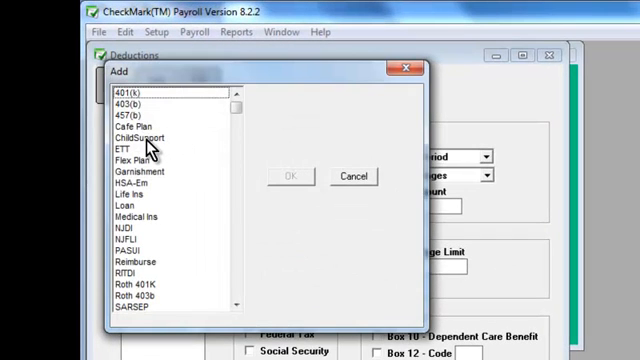
click(132, 136)
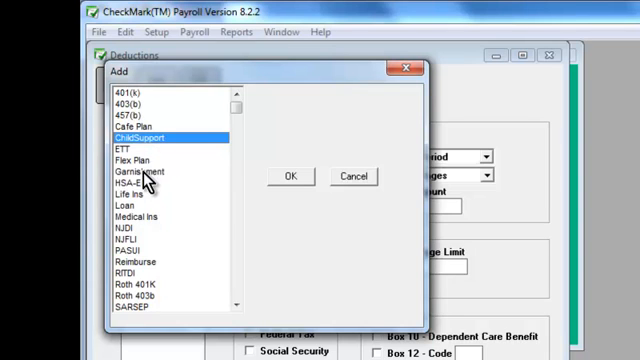
click(124, 172)
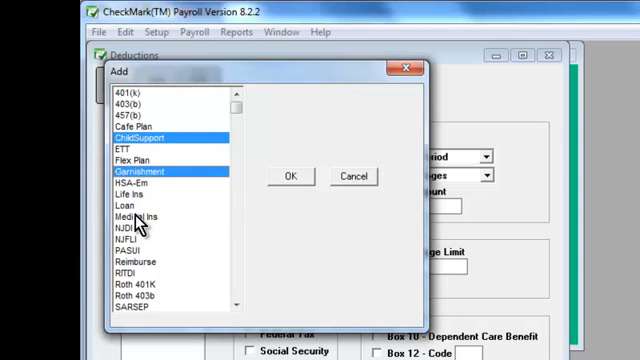
click(128, 218)
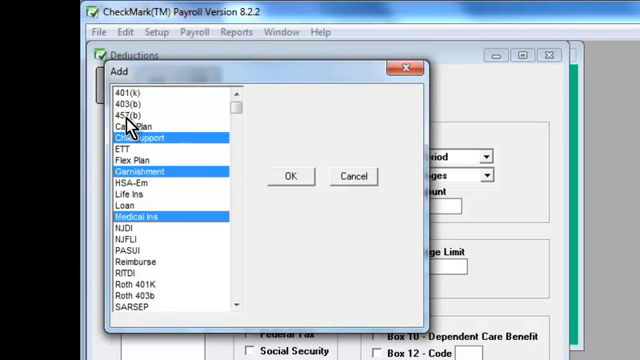
click(292, 176)
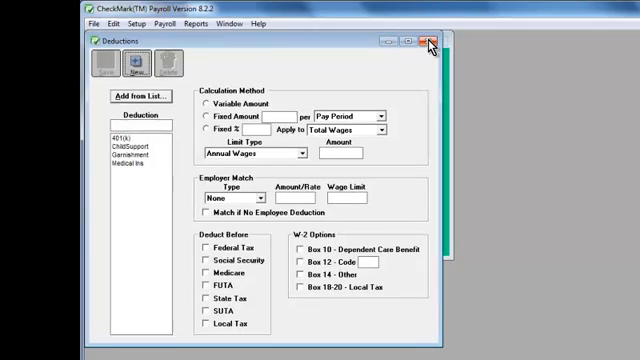
click(430, 46)
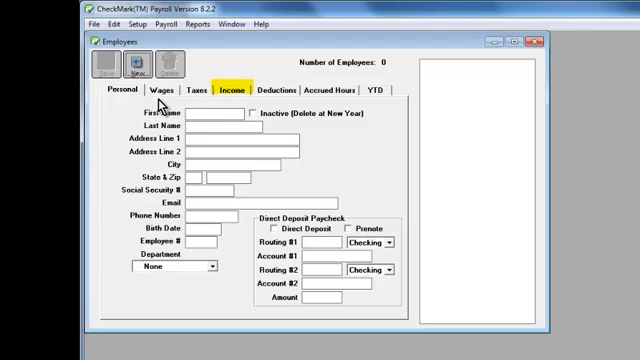
Create a new employee named Tom with CA entered as his state
click(316, 92)
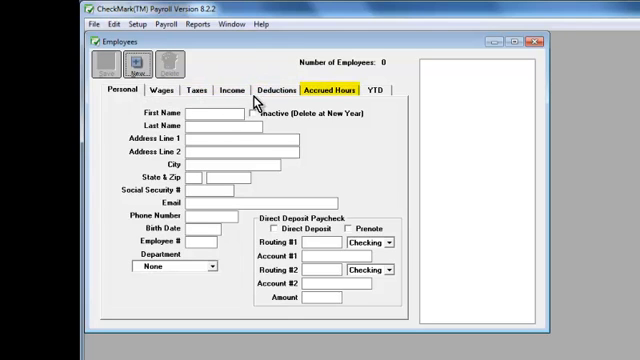
click(380, 92)
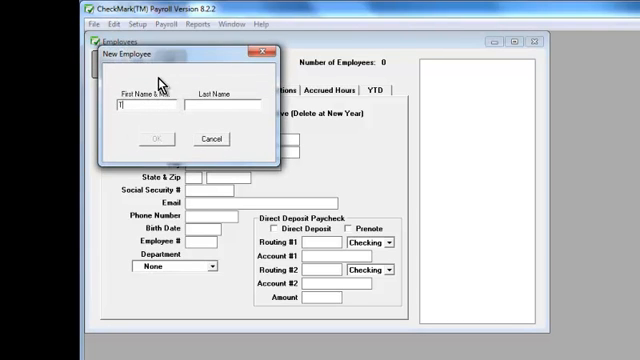
text(Tom)
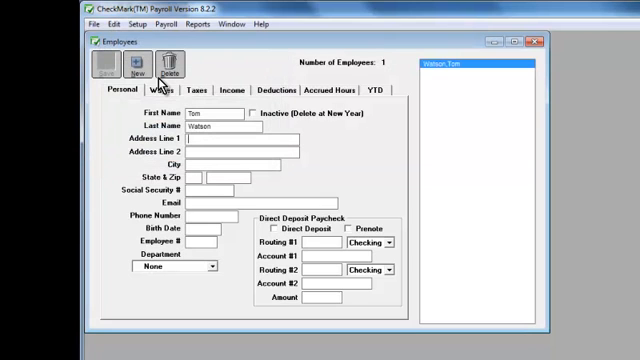
mouse_move(164, 98)
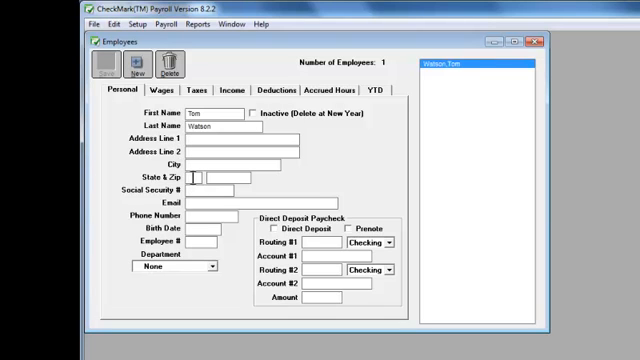
text(CA)
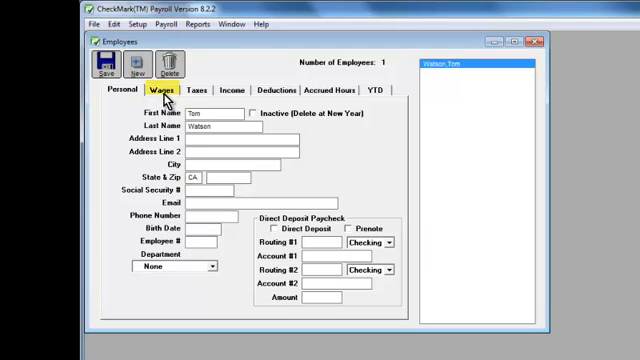
Give Tom a 2000 salary per pay period with a Semi-Monthly pay frequency on his wages
click(174, 92)
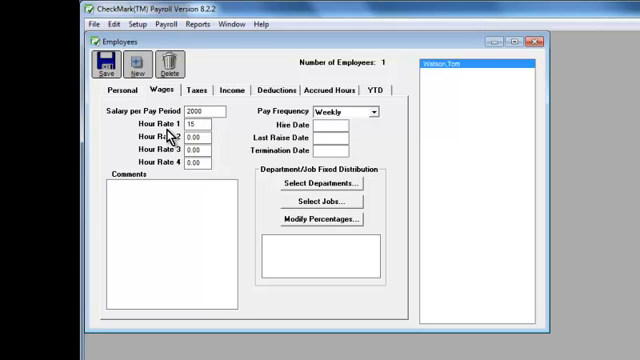
click(378, 112)
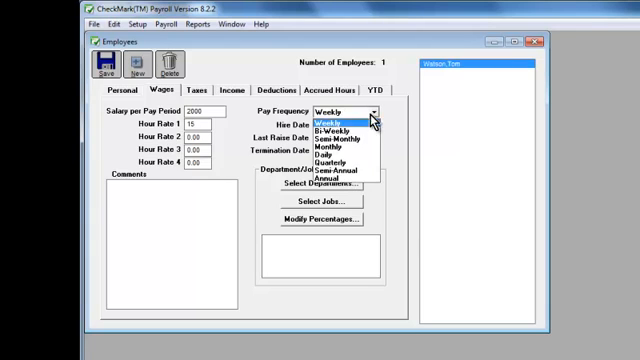
click(332, 132)
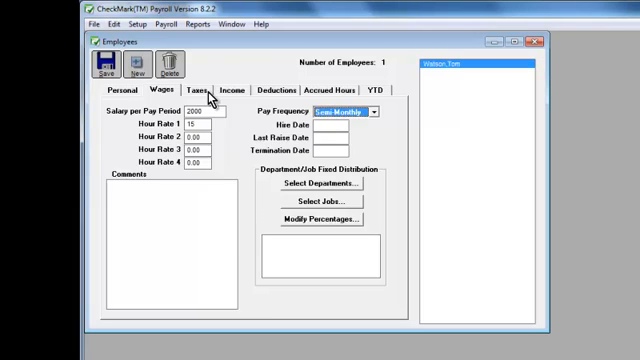
Set Tom's federal table to Married and SUTA state to CA, then move to his additional income
click(196, 84)
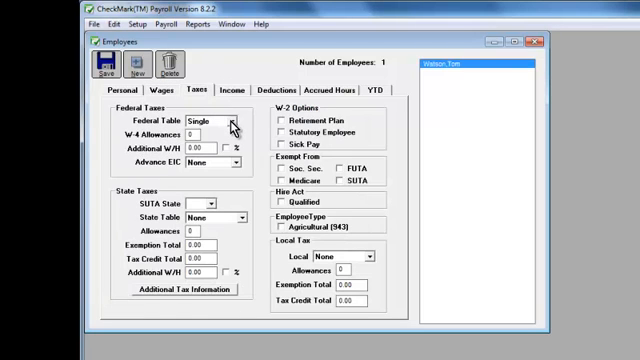
click(234, 122)
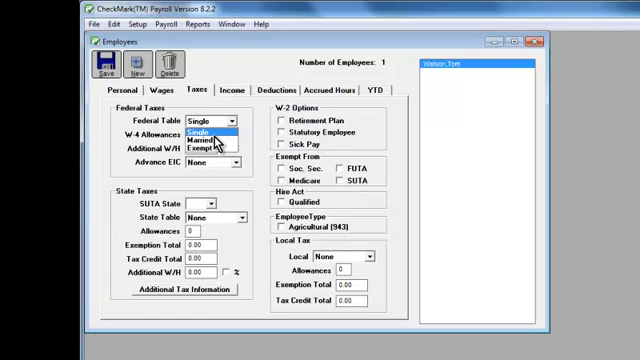
click(208, 132)
text(2)
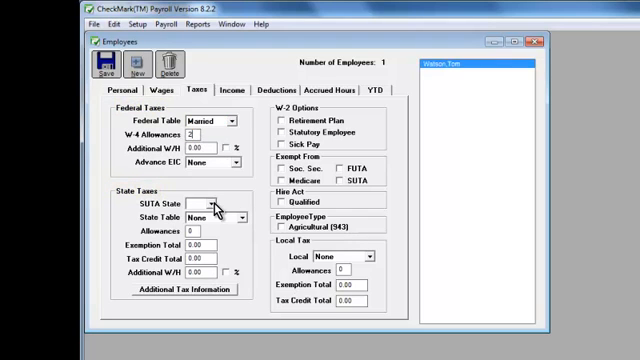
click(204, 202)
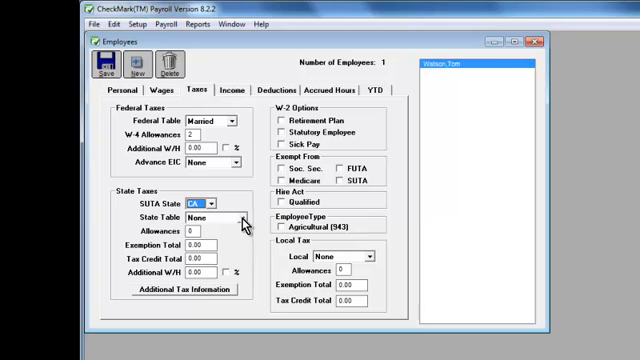
click(200, 216)
text(2)
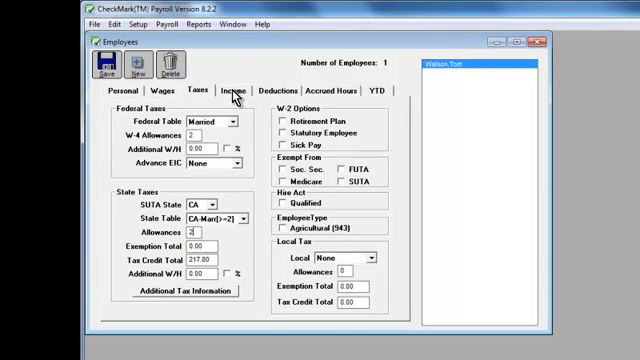
click(240, 88)
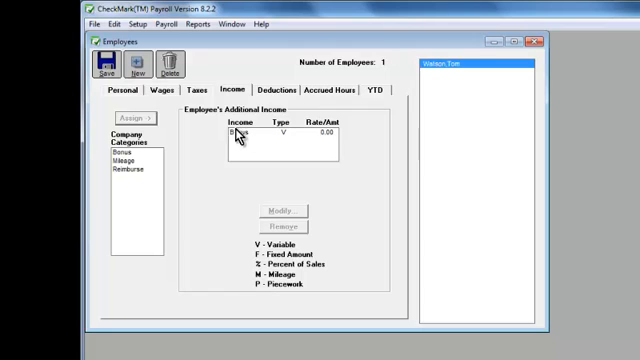
Review Tom's deductions and his blank accrued-hours rules
click(278, 90)
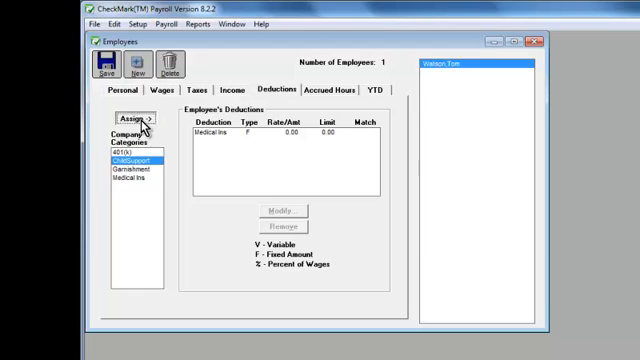
click(324, 92)
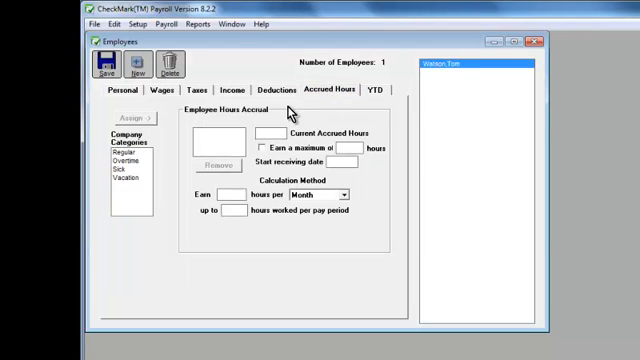
mouse_move(176, 144)
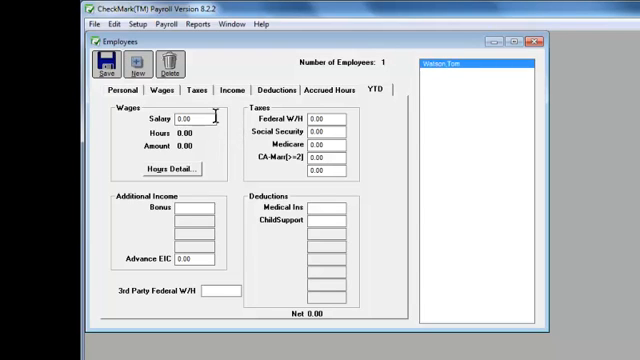
mouse_move(358, 124)
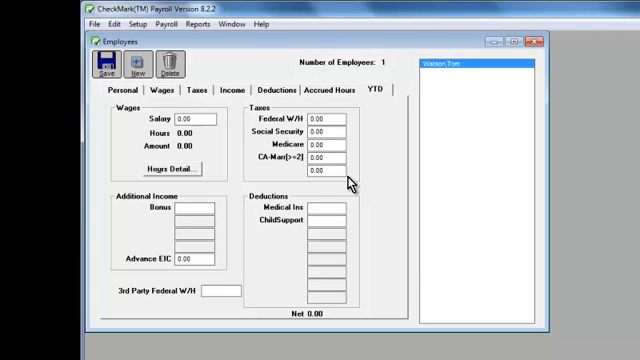
mouse_move(216, 272)
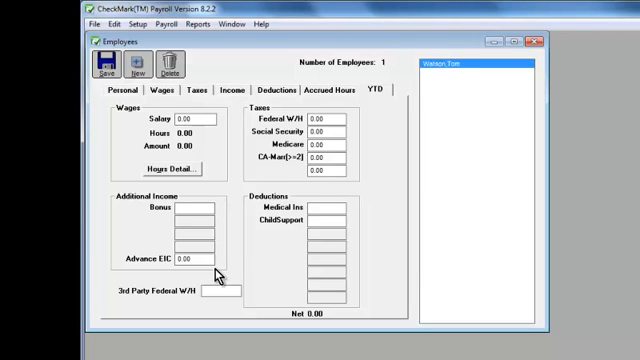
mouse_move(360, 224)
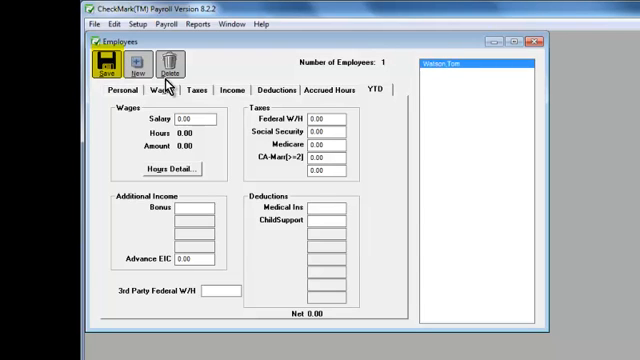
Leave Tom's employee record and return to the Sample Company main commands screen
click(140, 64)
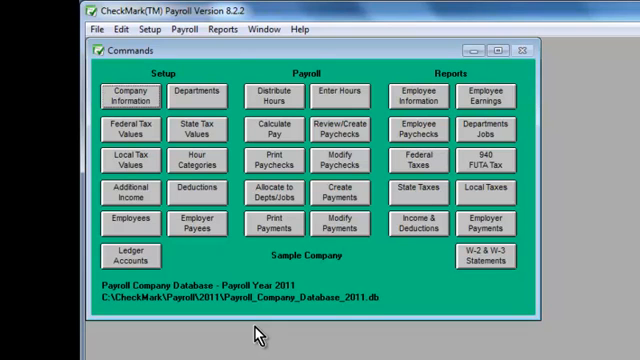
click(340, 96)
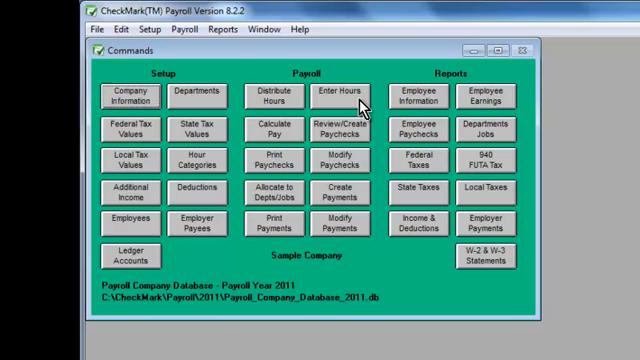
click(332, 92)
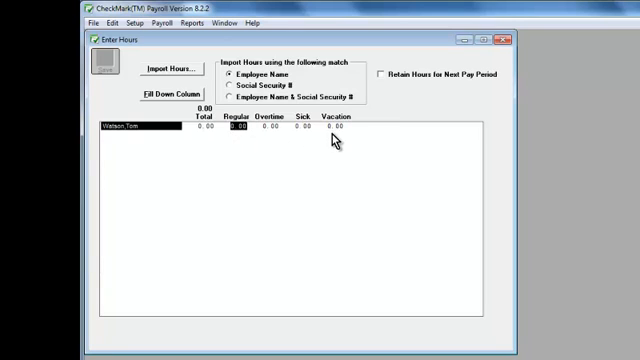
click(438, 76)
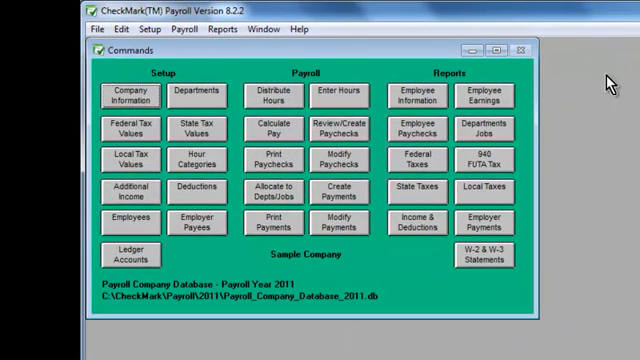
mouse_move(308, 136)
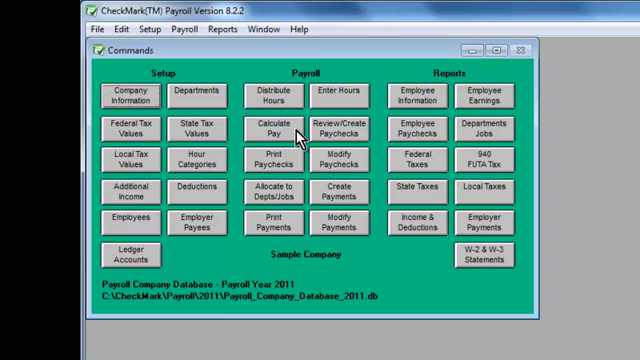
Calculate pay for the 11/06/11 period and set 5 regular hours on top of the 2000.00 salary
click(268, 128)
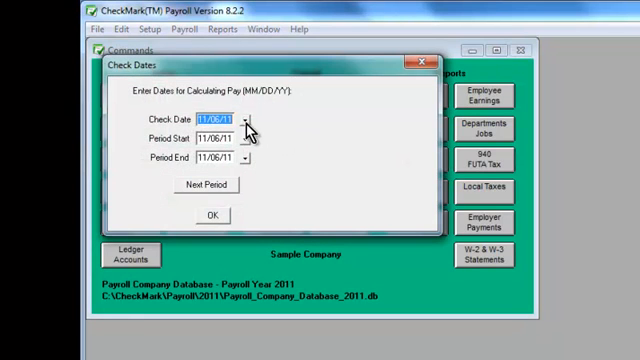
click(260, 158)
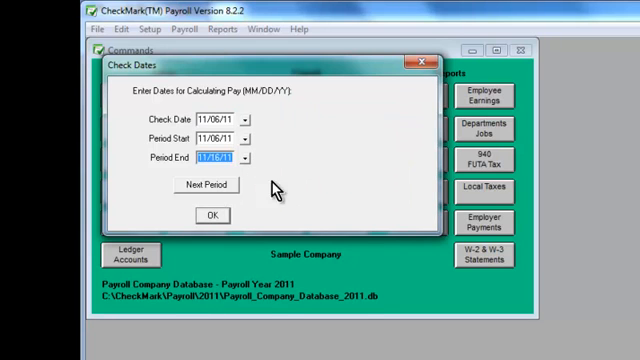
click(212, 214)
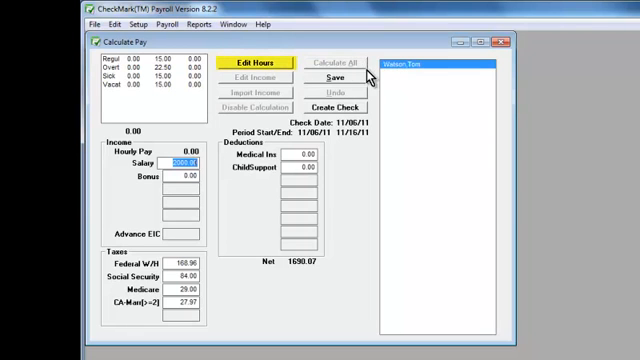
click(252, 62)
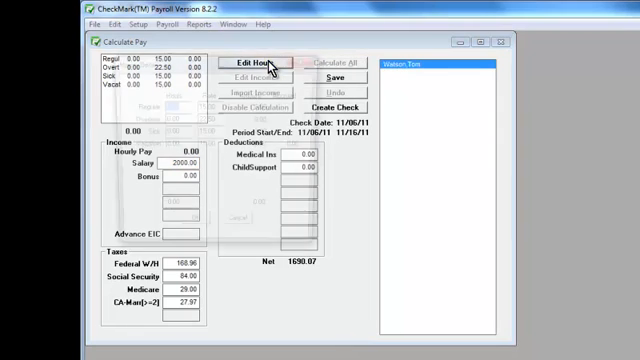
click(252, 64)
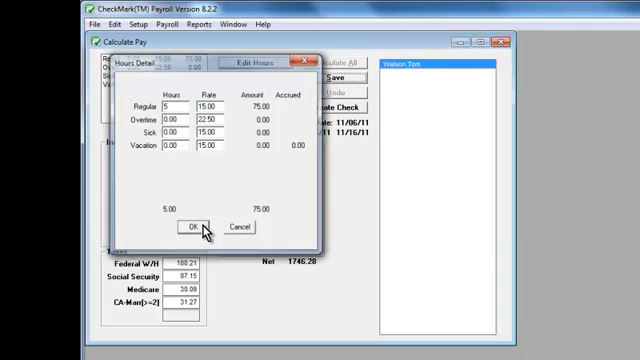
click(190, 224)
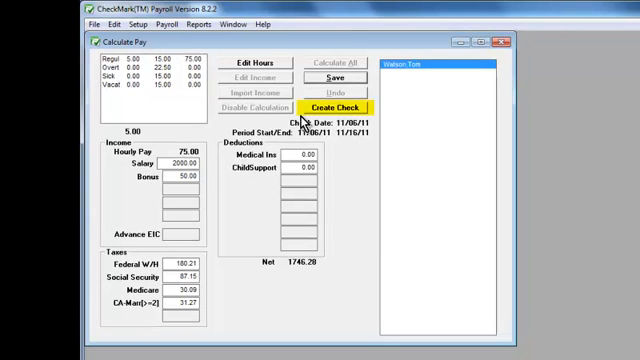
Create paycheck number 1001 from the calculated pay
click(336, 106)
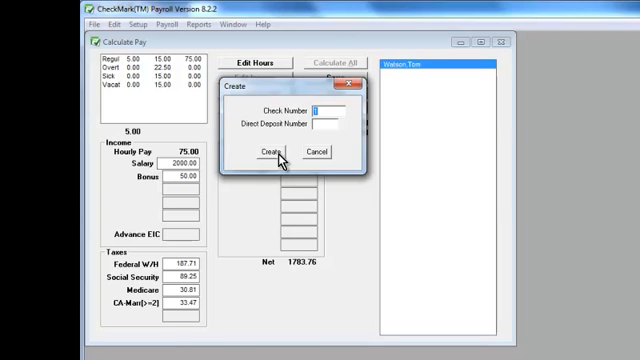
text(1001)
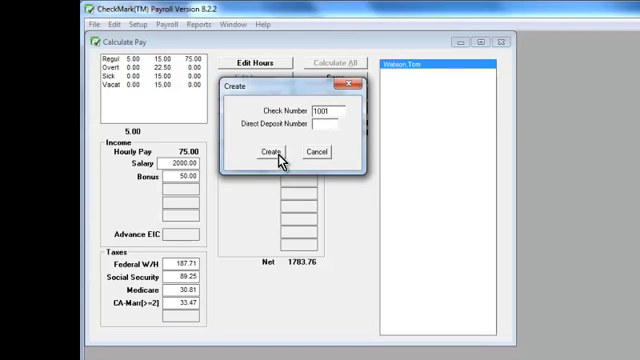
click(264, 150)
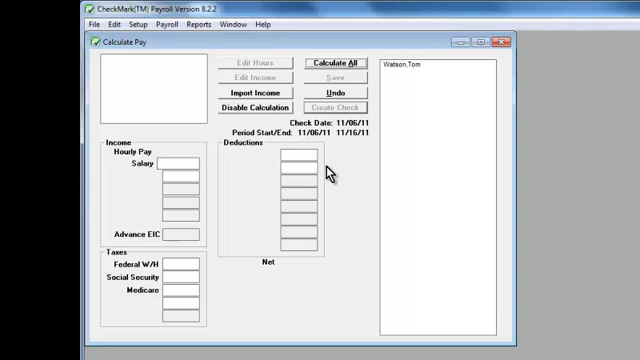
mouse_move(490, 62)
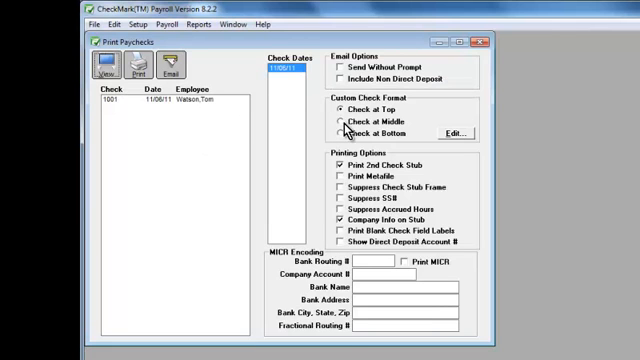
Choose the custom check format position for check 1001, trying top, bottom and middle of the sheet
click(340, 120)
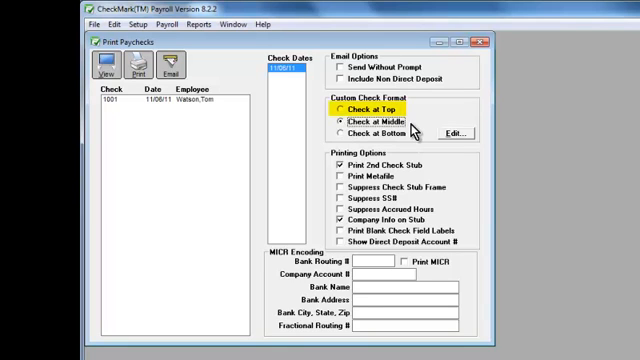
click(332, 132)
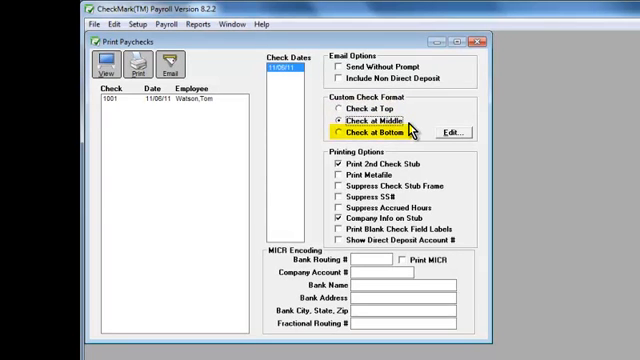
click(344, 120)
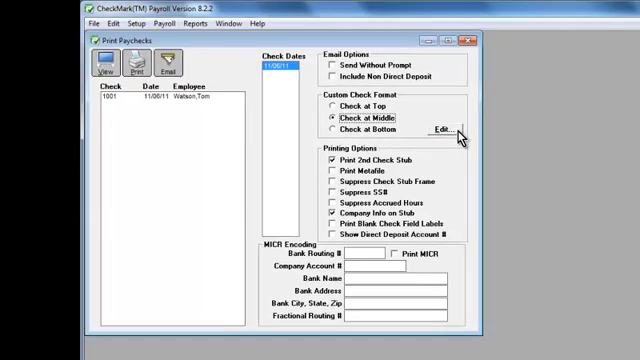
View the custom check layout editor with its company name and date fields, then close it
click(440, 128)
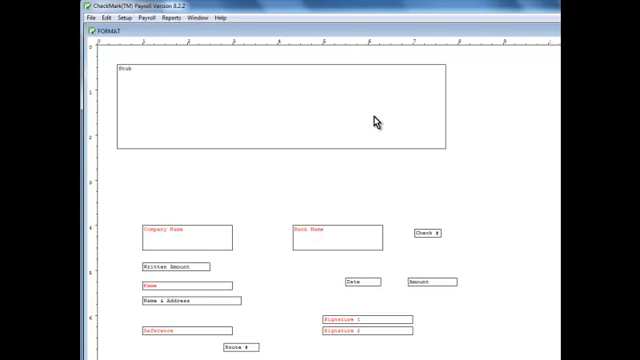
click(350, 110)
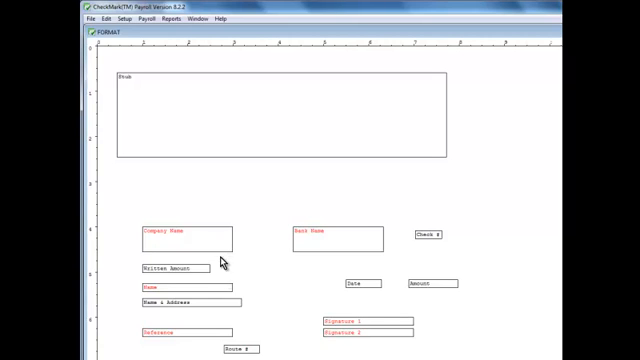
mouse_move(222, 262)
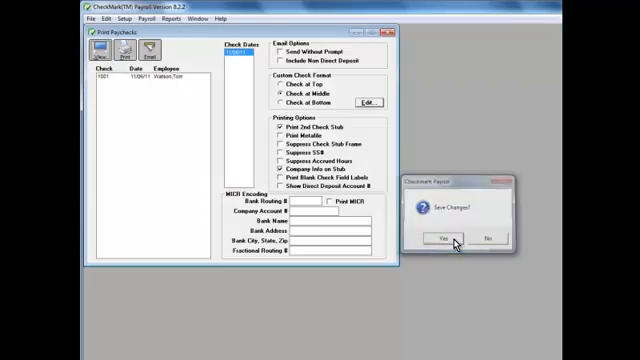
Answer the save-layout prompt and print check 1001 on the laser printer
click(444, 238)
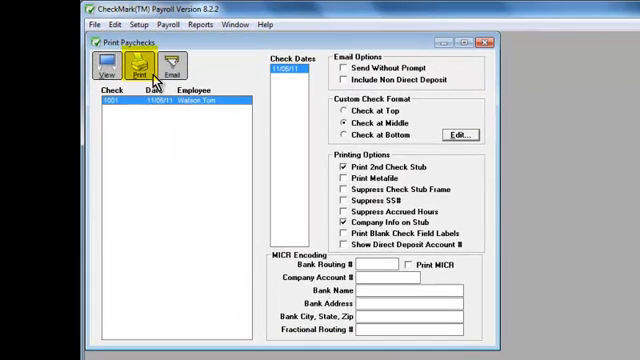
click(138, 68)
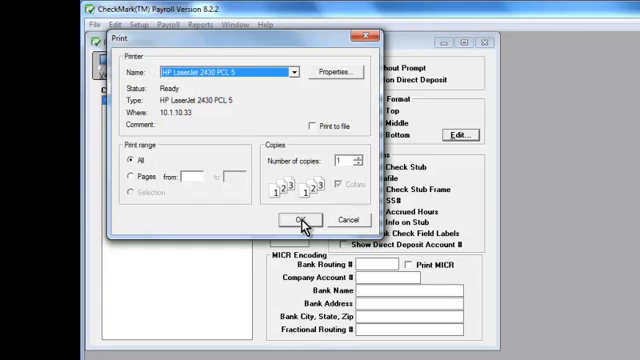
click(296, 220)
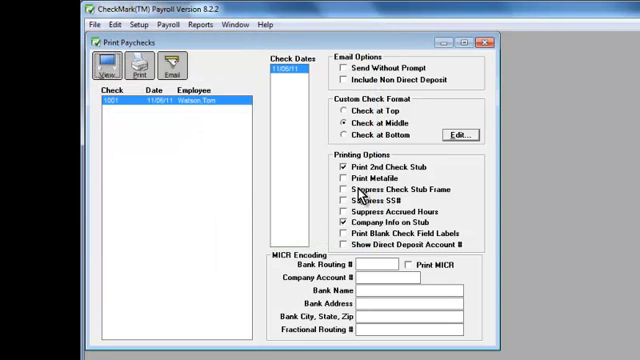